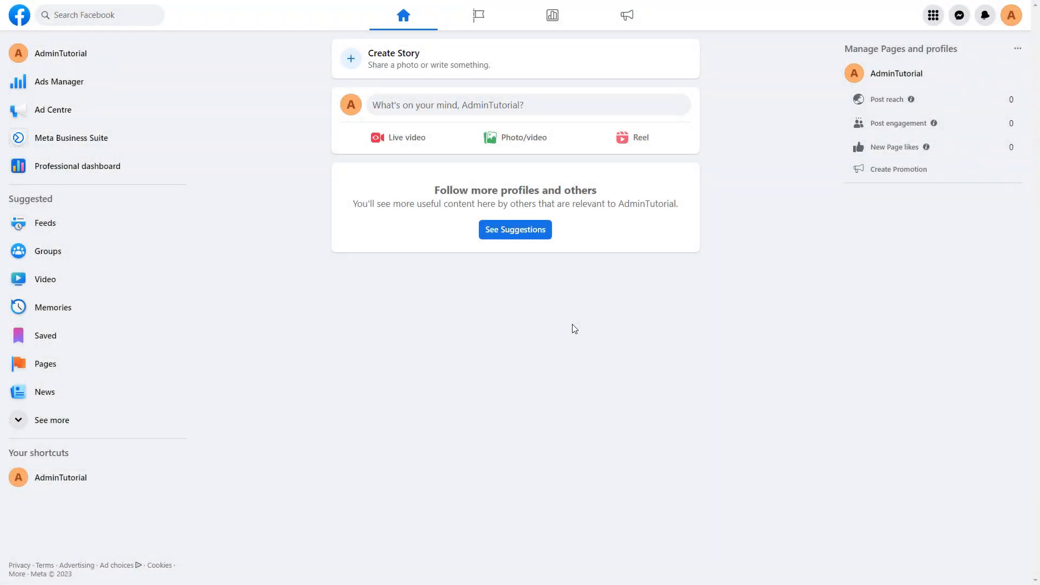
mouse_move(564, 325)
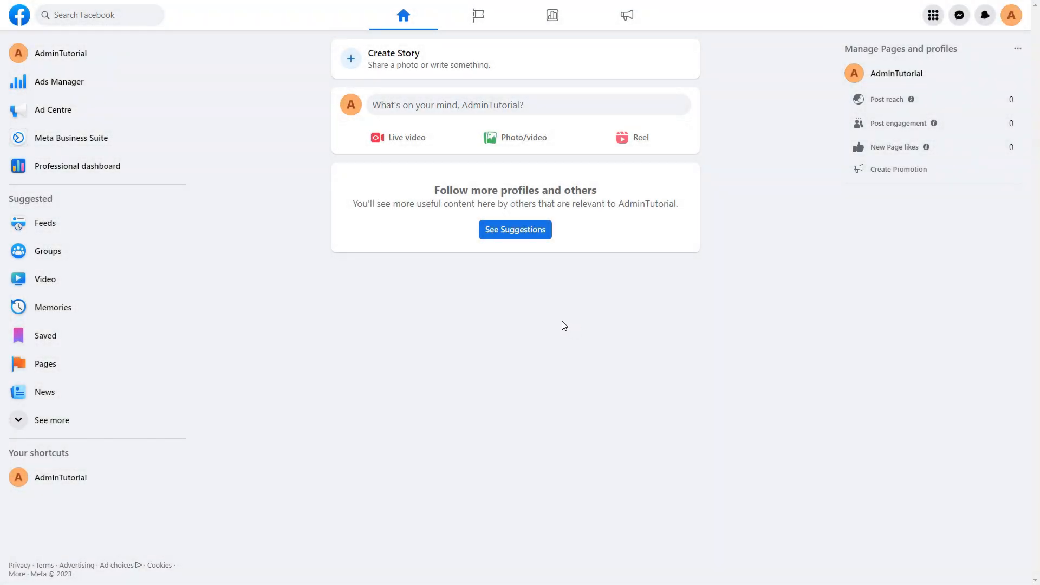
mouse_move(532, 307)
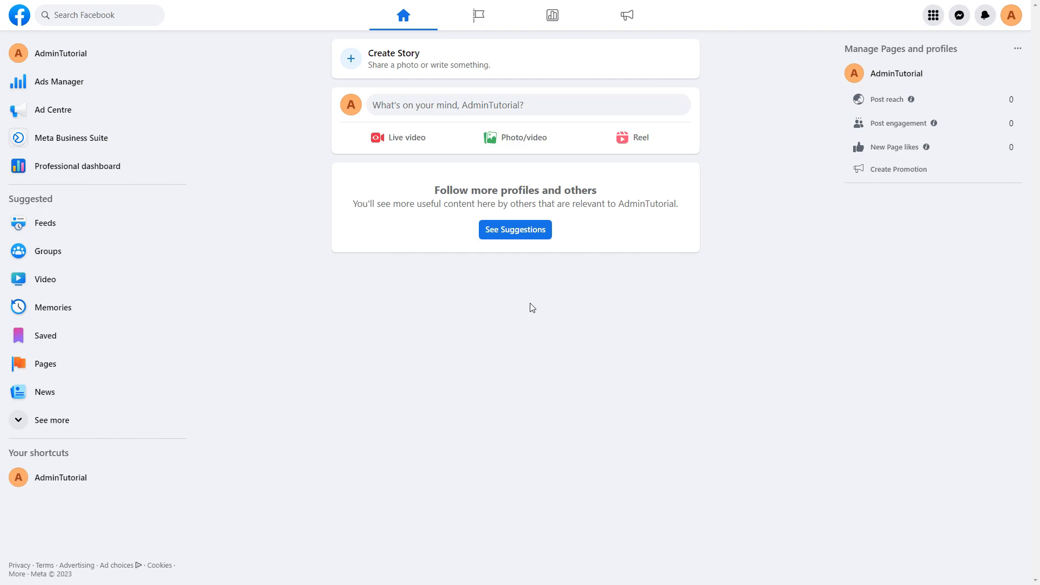
mouse_move(500, 292)
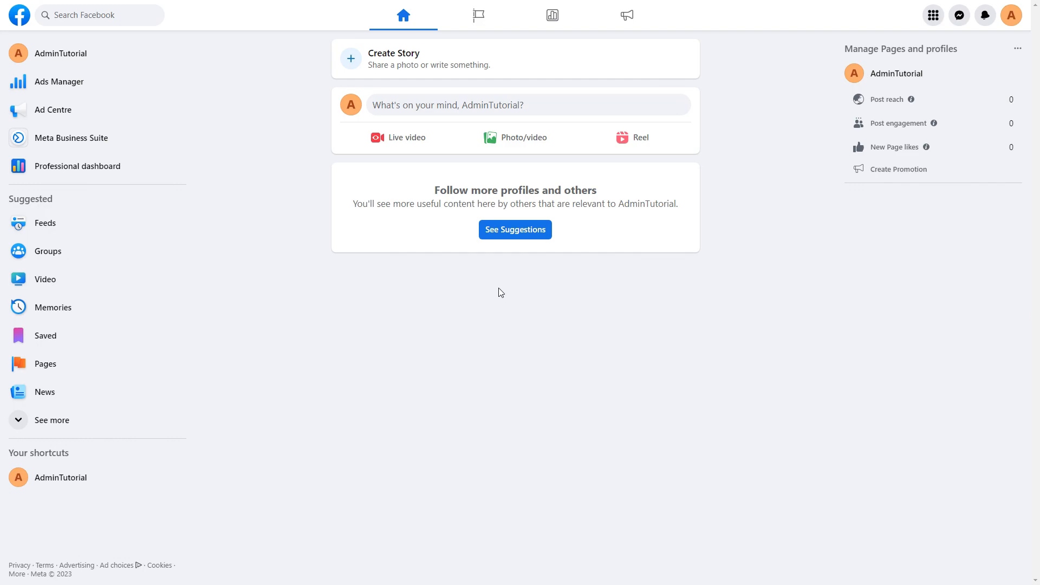
mouse_move(513, 313)
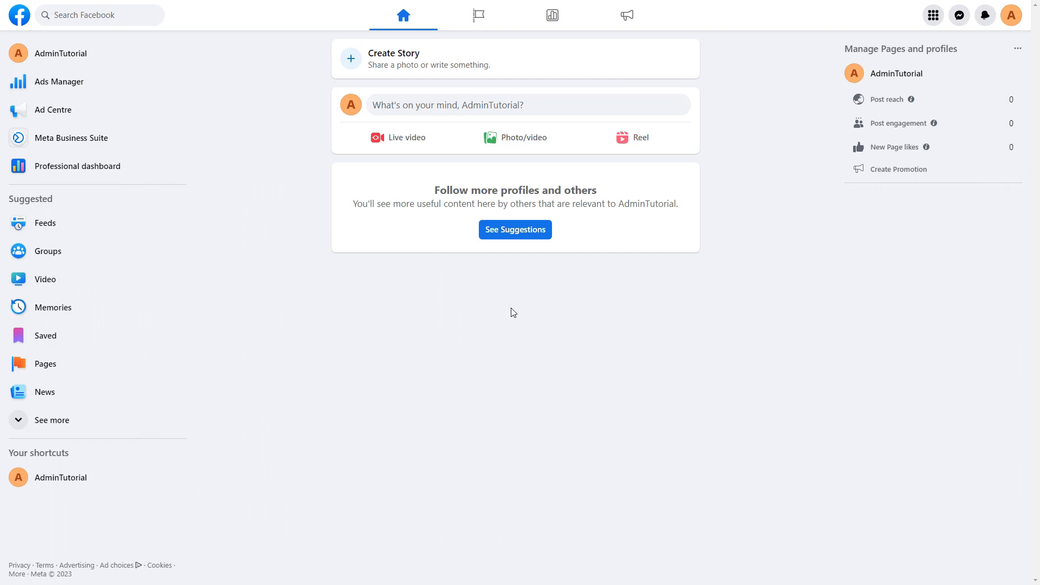
mouse_move(496, 303)
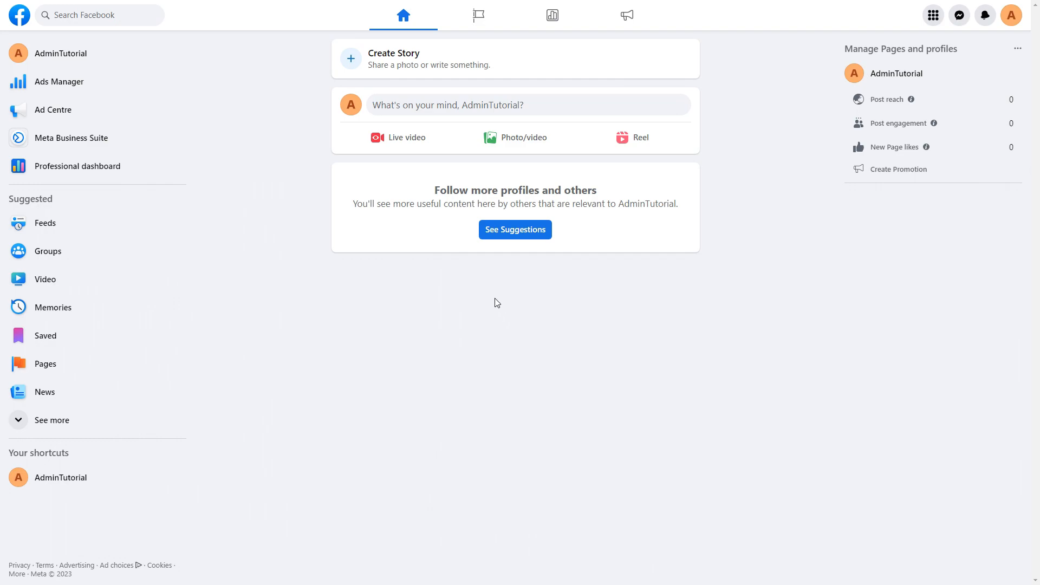
mouse_move(506, 290)
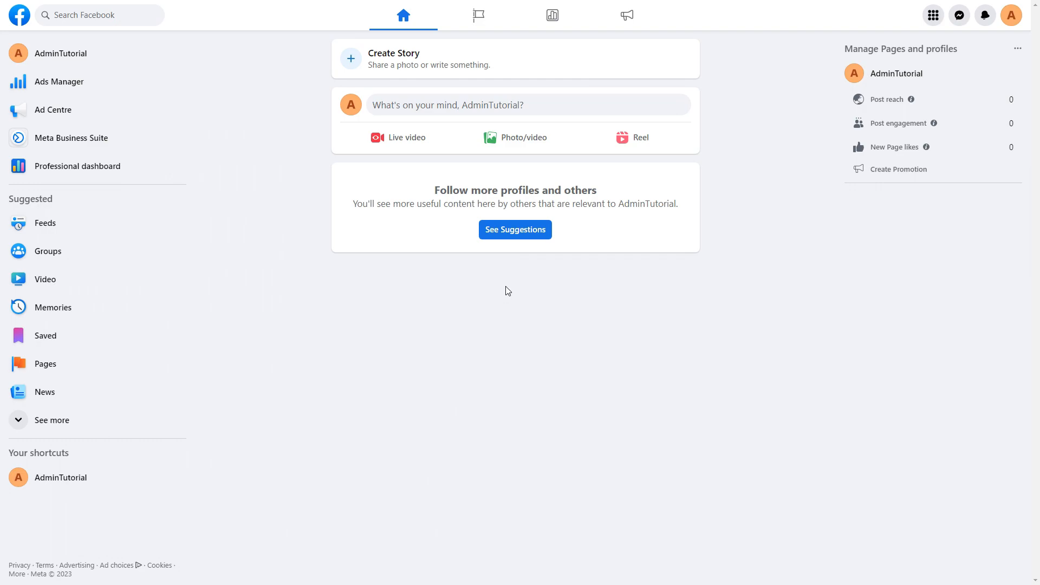
mouse_move(541, 269)
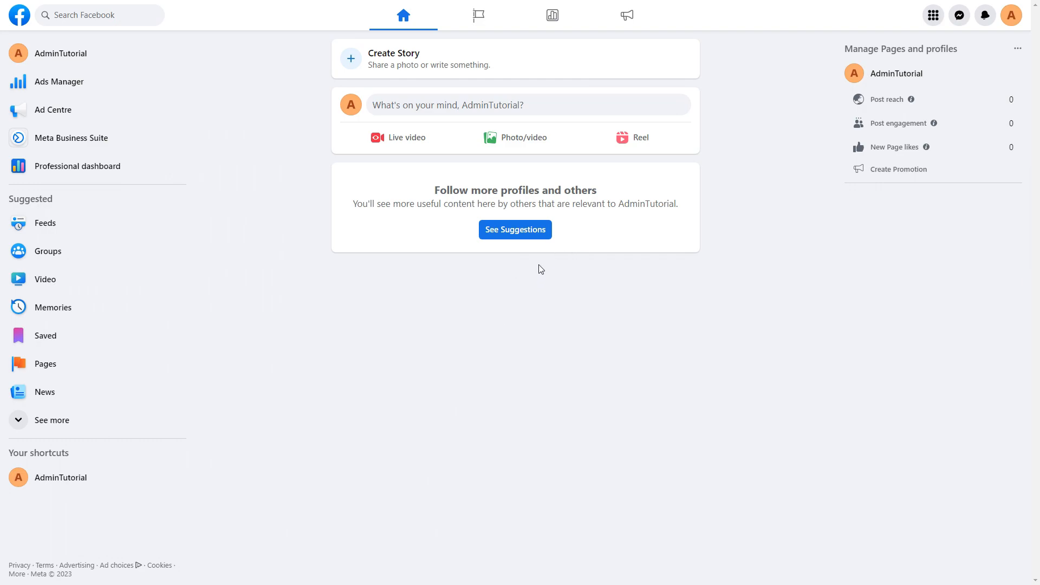
mouse_move(928, 147)
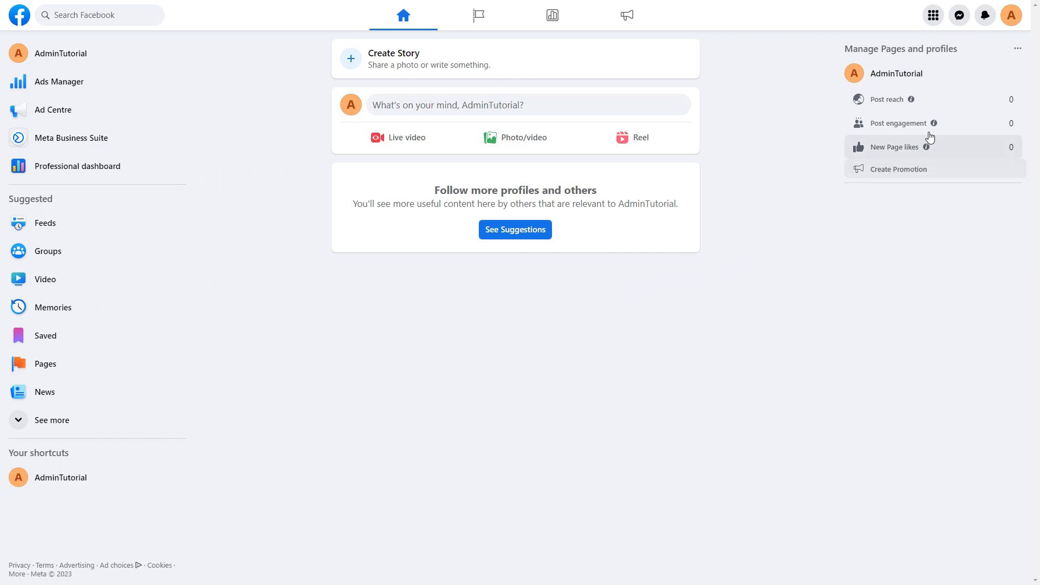
Reach Privacy Settings and Tools via the avatar menu, Settings & privacy, then Privacy Centre.
click(1011, 14)
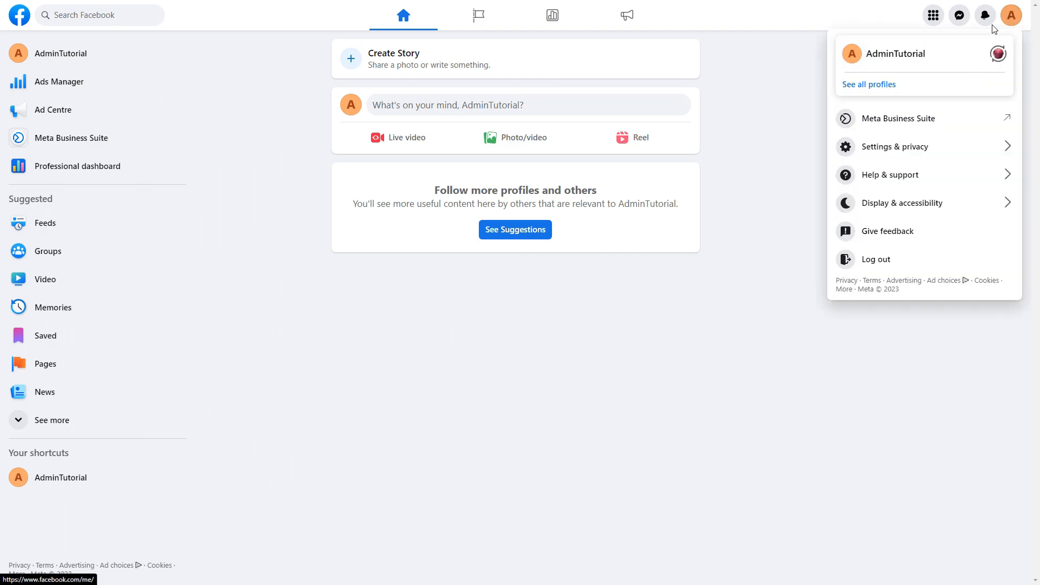
mouse_move(933, 147)
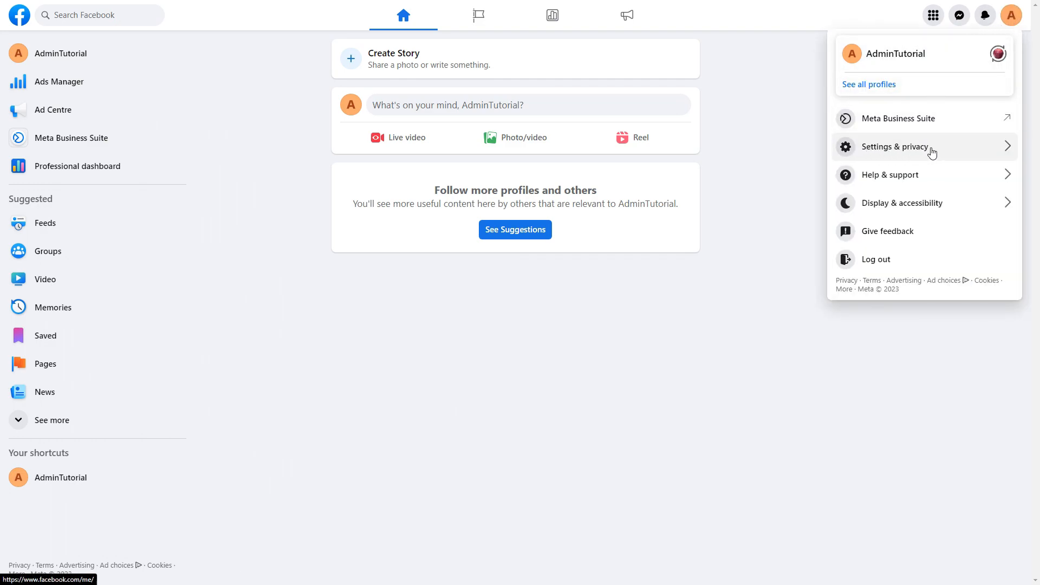
click(893, 146)
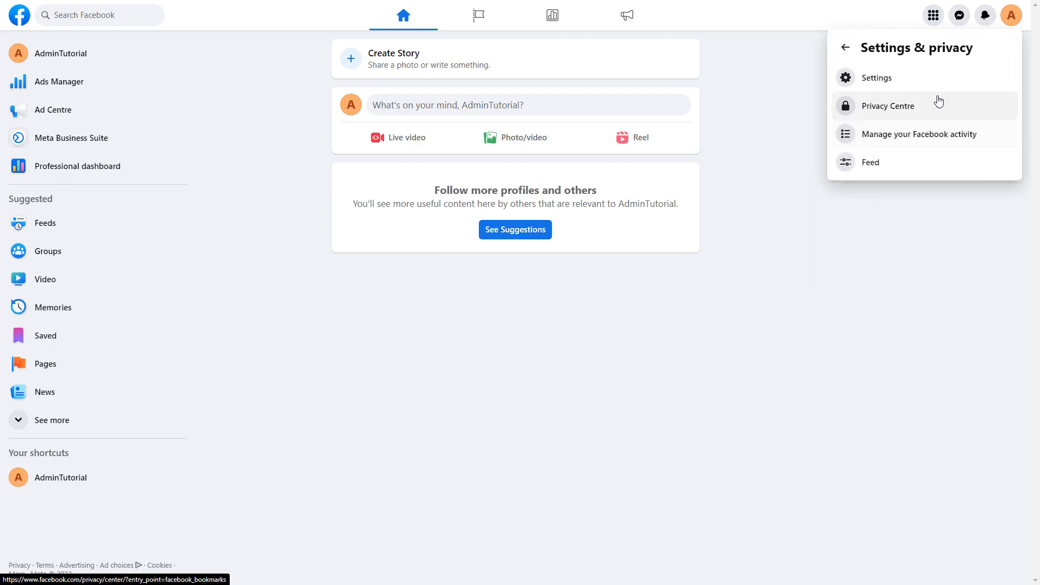
click(887, 105)
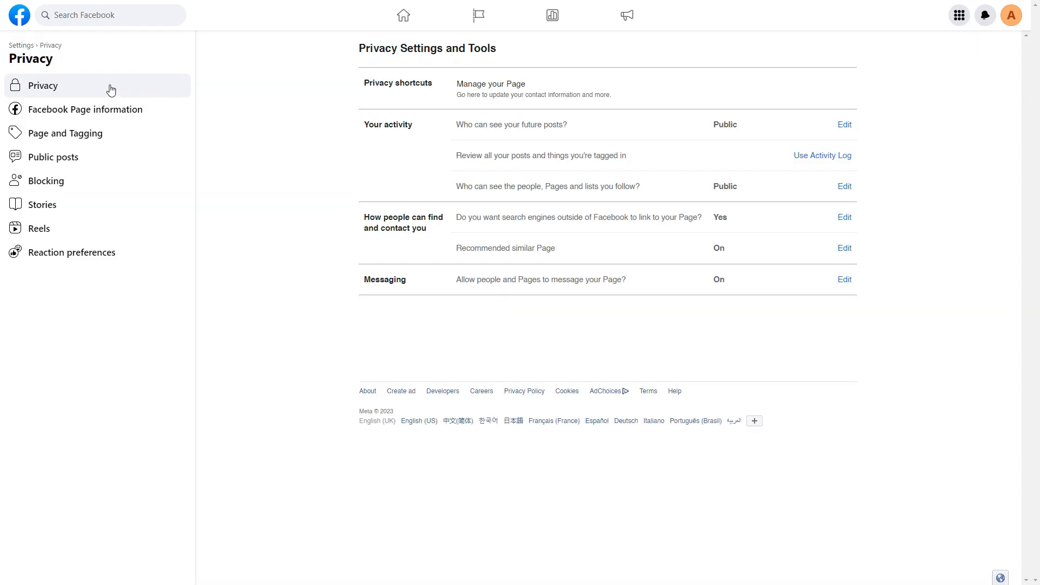
mouse_move(145, 115)
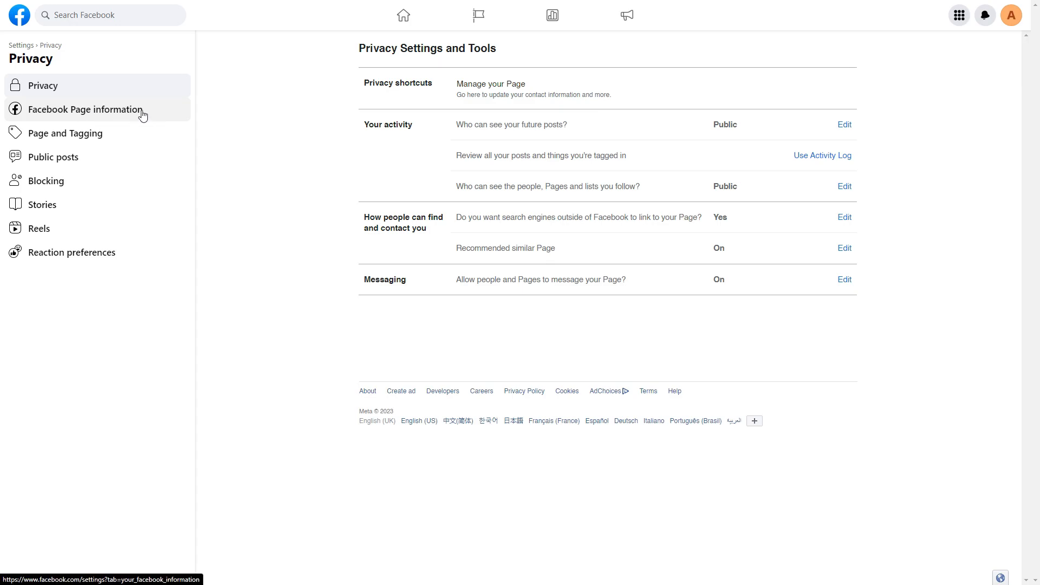
Show the Facebook Page information section from the settings sidebar.
click(85, 109)
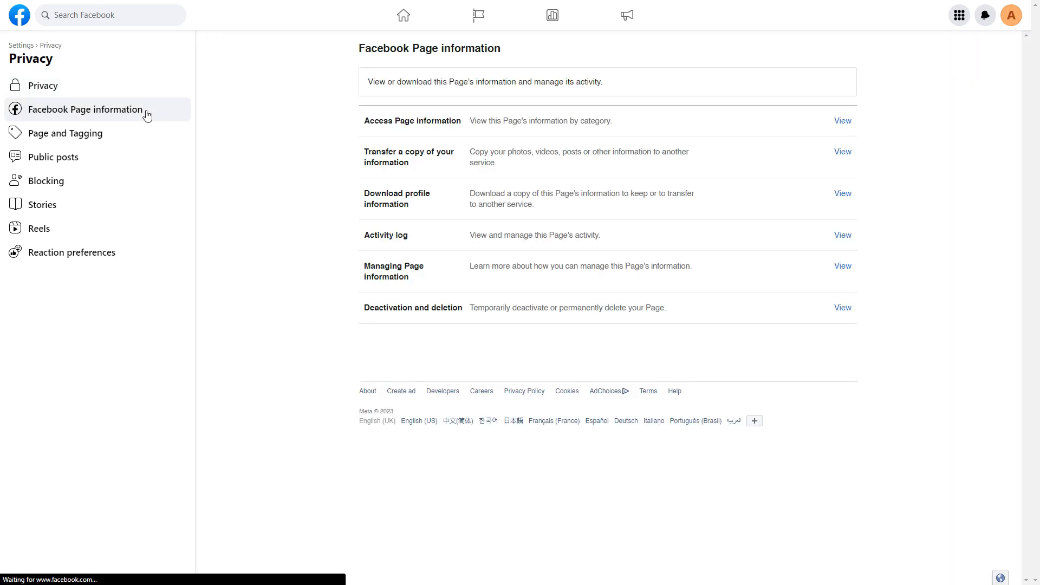
mouse_move(355, 125)
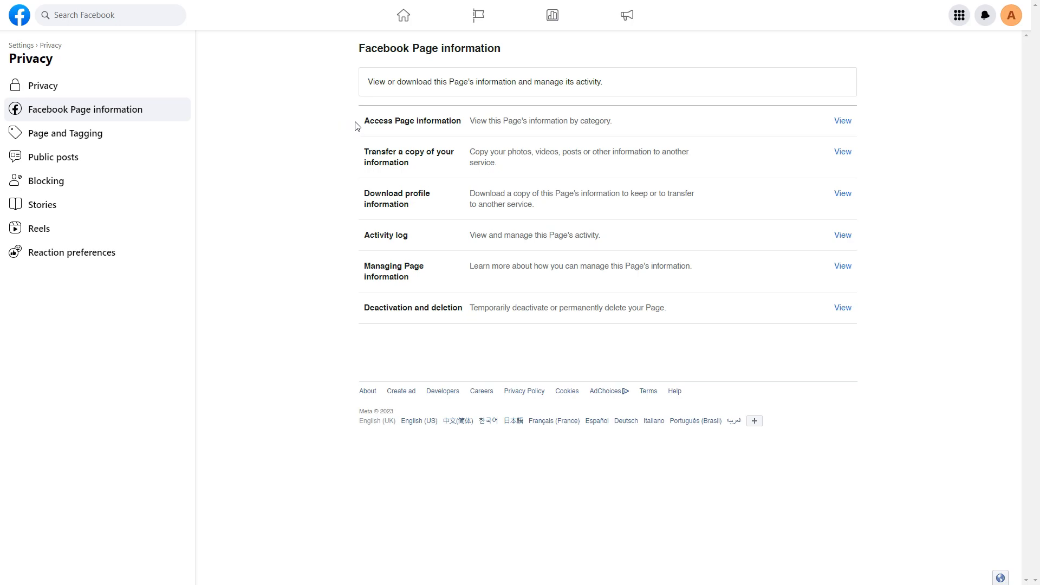
mouse_move(512, 110)
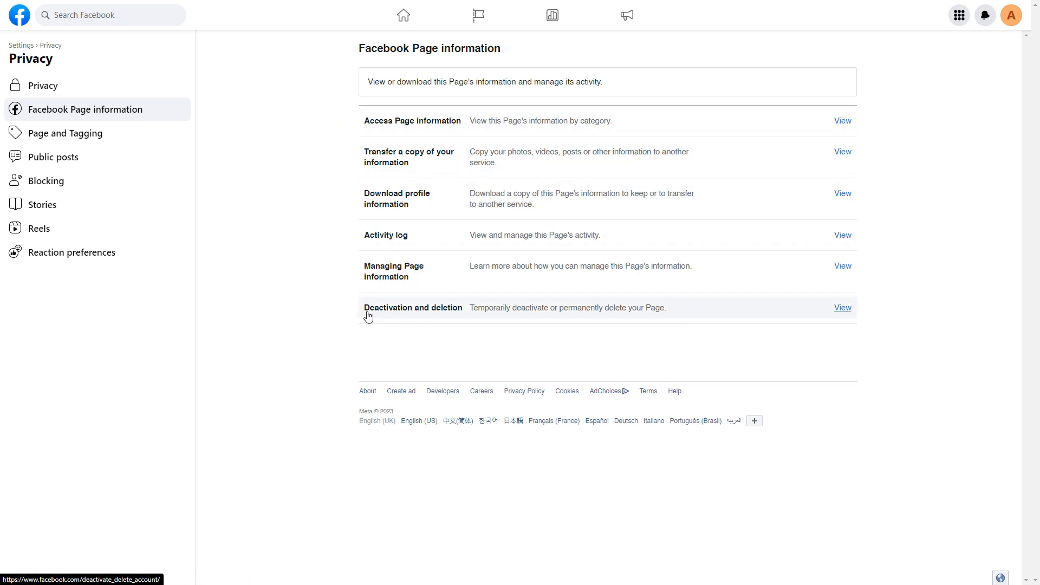
mouse_move(478, 316)
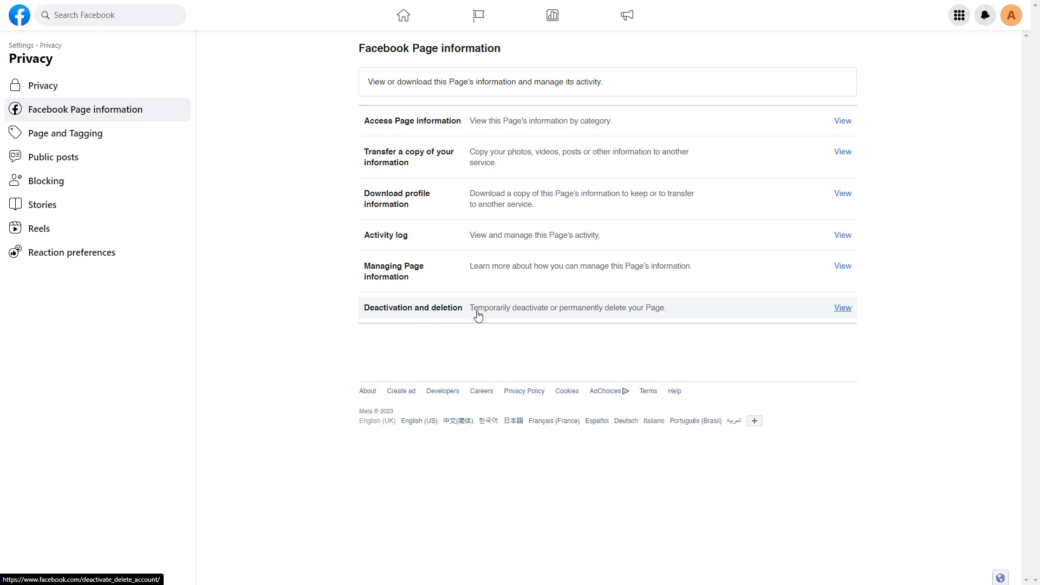
mouse_move(615, 319)
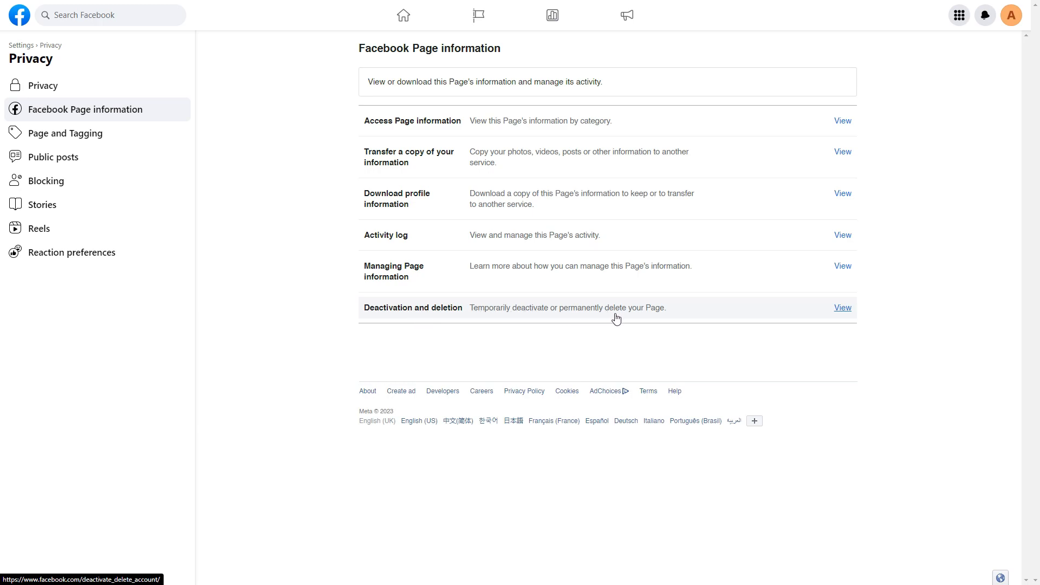
mouse_move(842, 308)
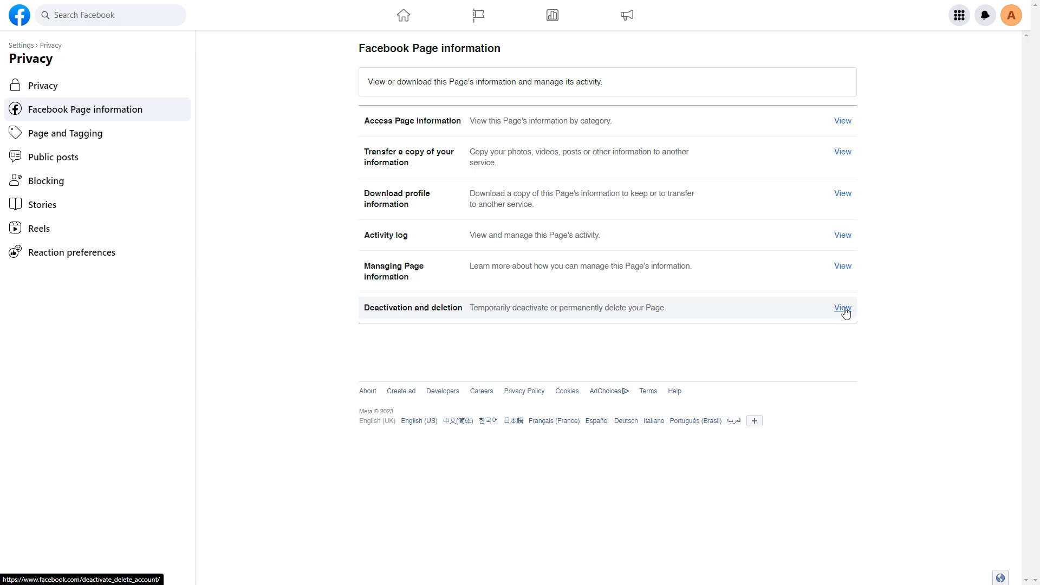
Start the deactivate-or-delete prompt and select the Delete Page option.
click(842, 308)
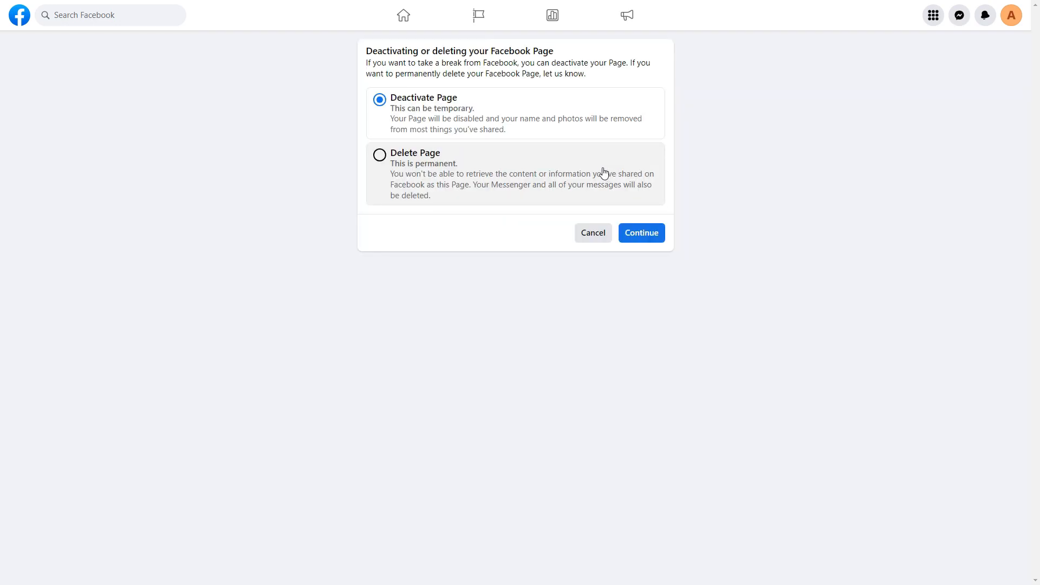
mouse_move(357, 58)
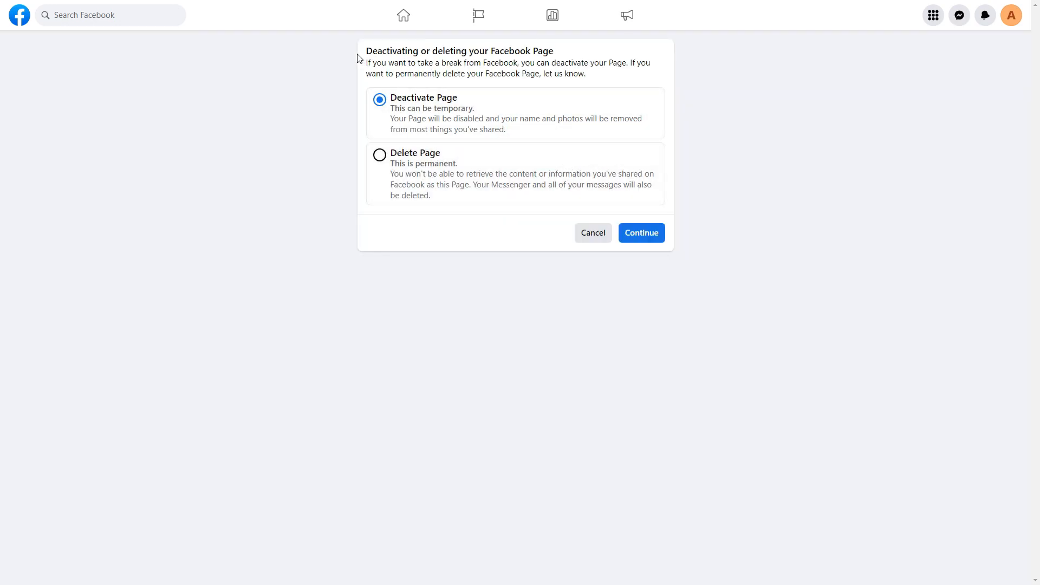
mouse_move(553, 68)
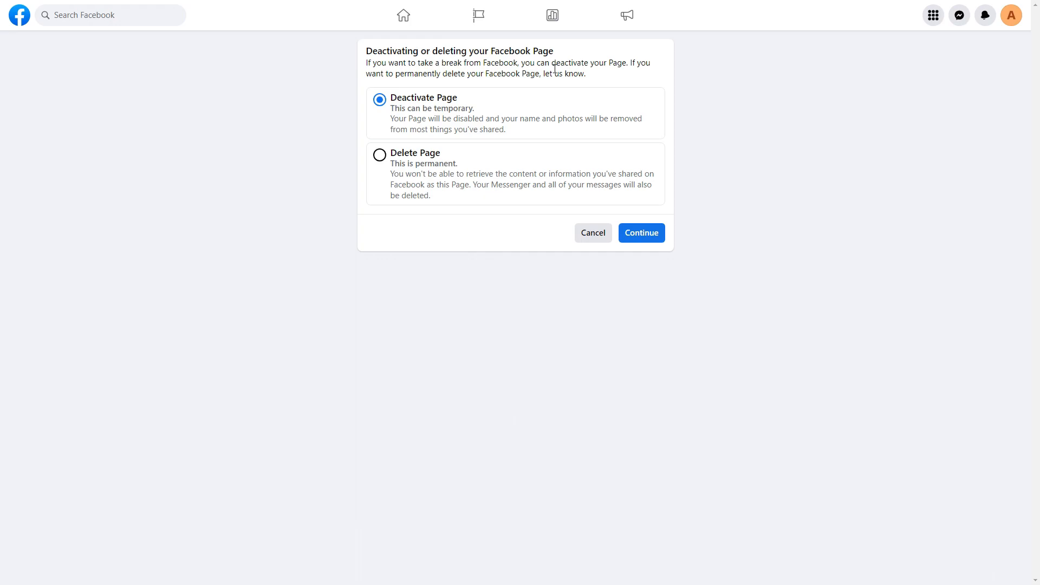
mouse_move(464, 174)
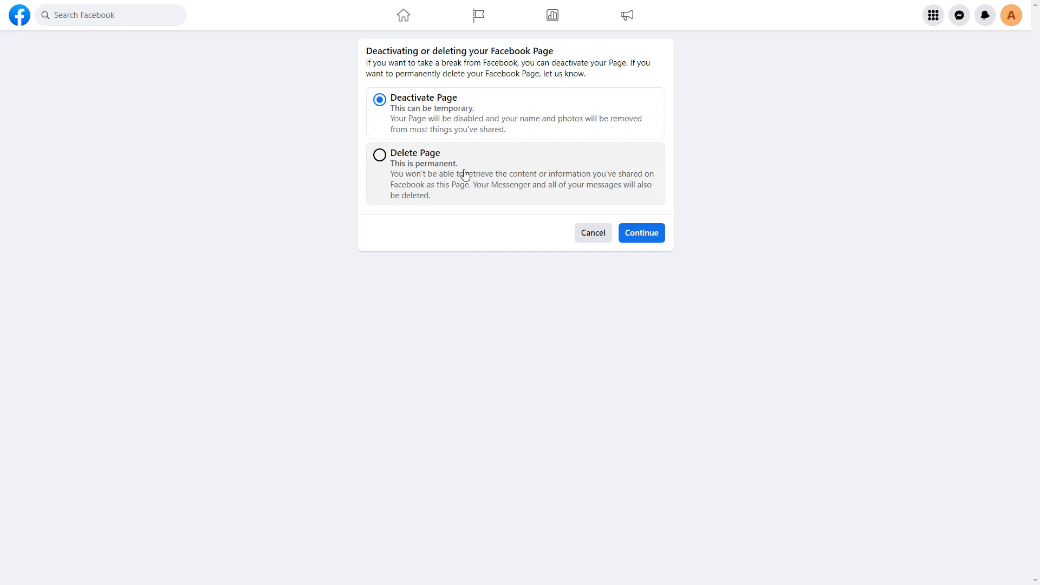
mouse_move(461, 177)
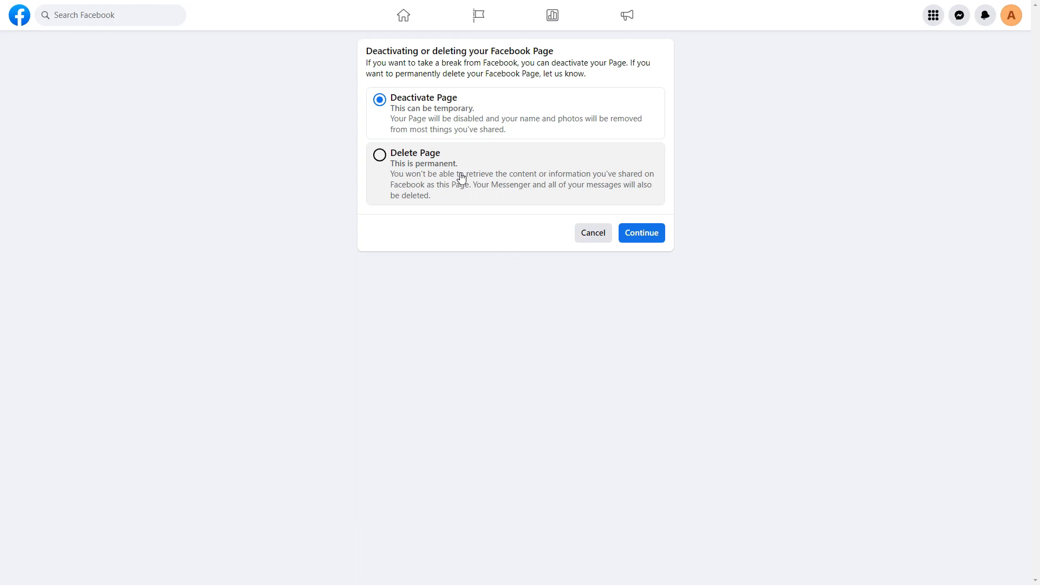
mouse_move(400, 195)
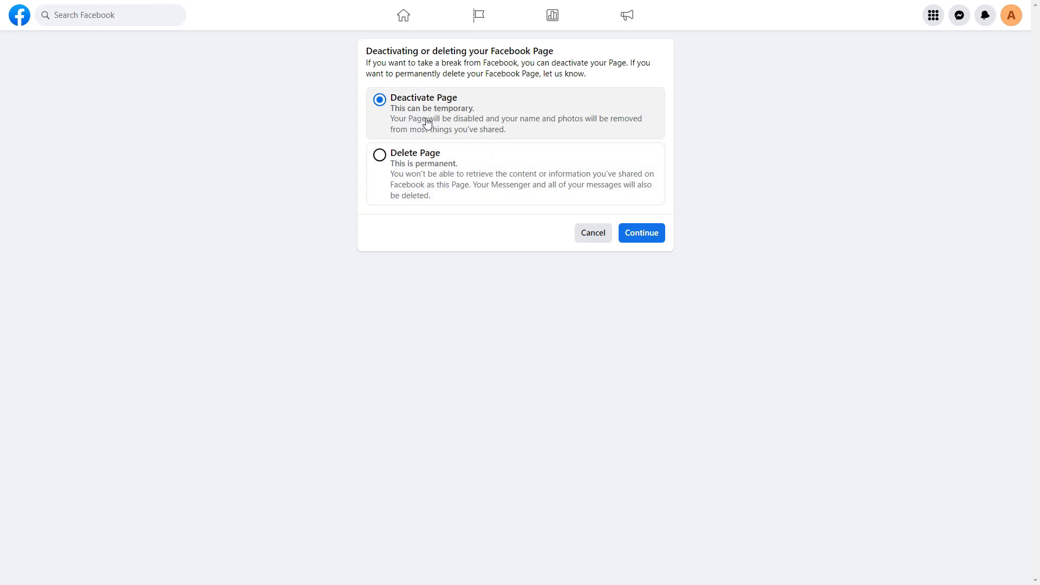
mouse_move(473, 124)
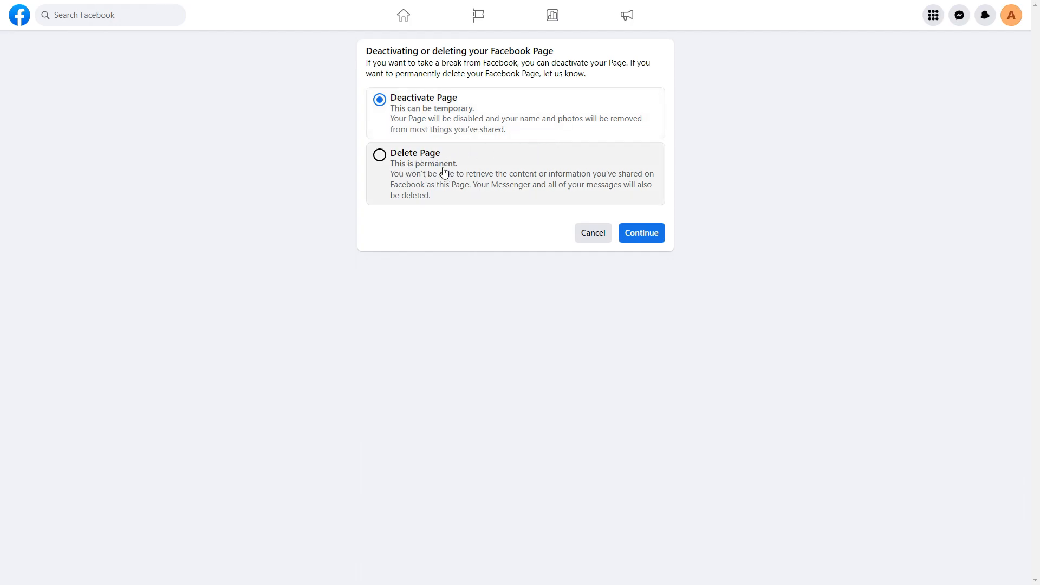
click(379, 154)
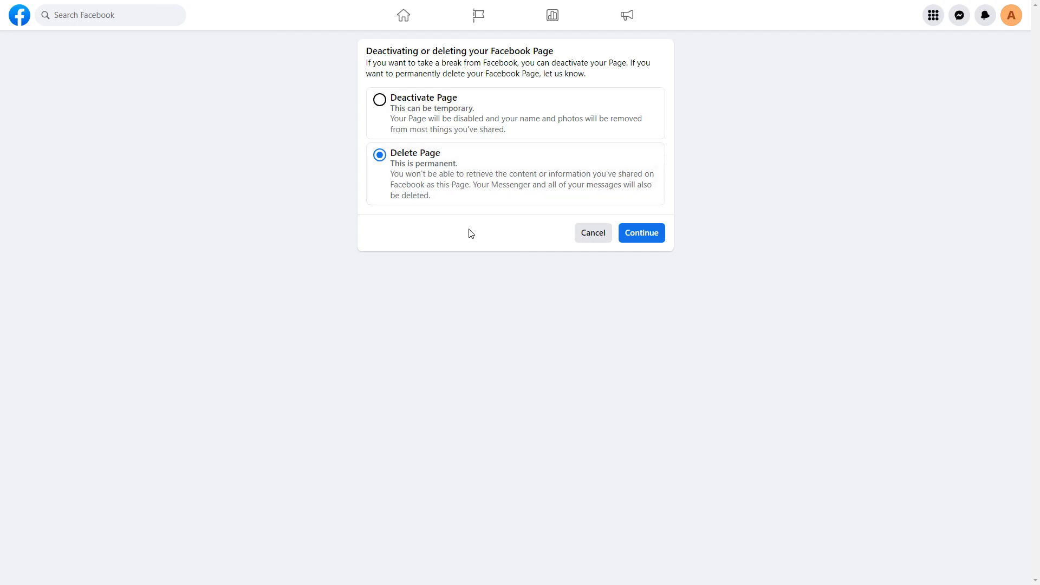
mouse_move(641, 233)
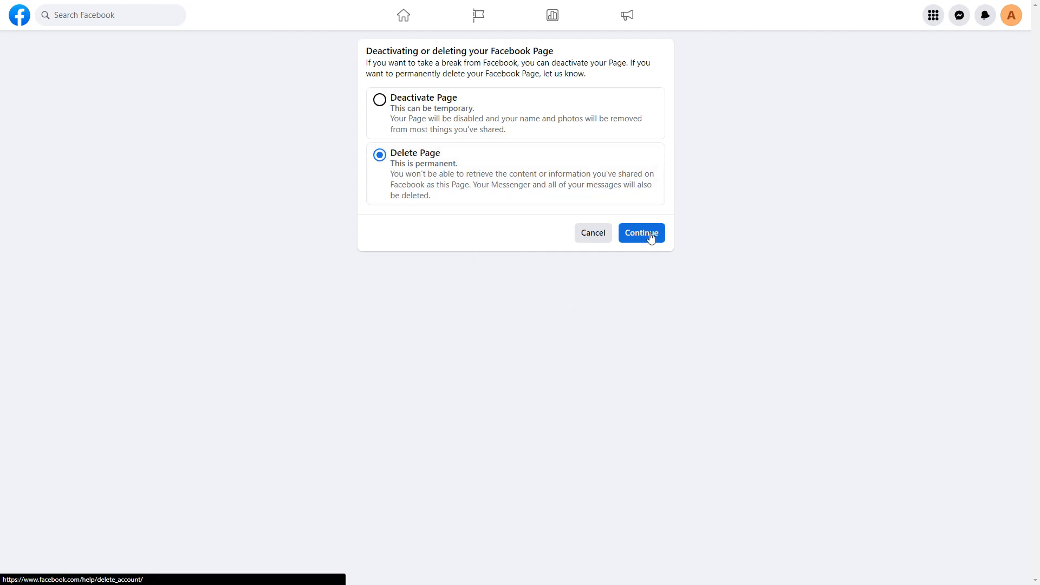
Continue to the 'Permanently delete Page' screen with Download Info and Transfer info.
click(639, 233)
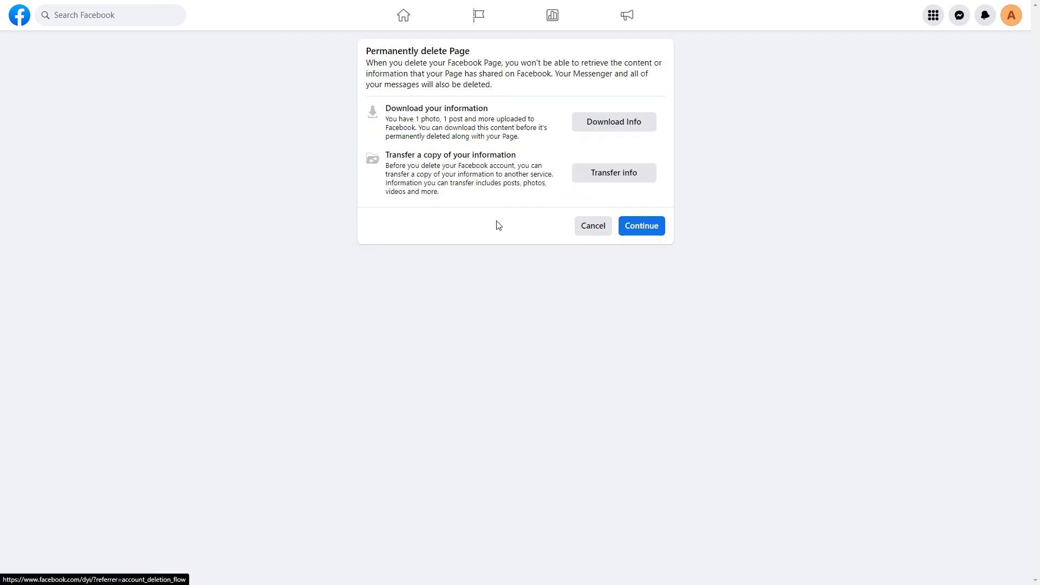
mouse_move(493, 221)
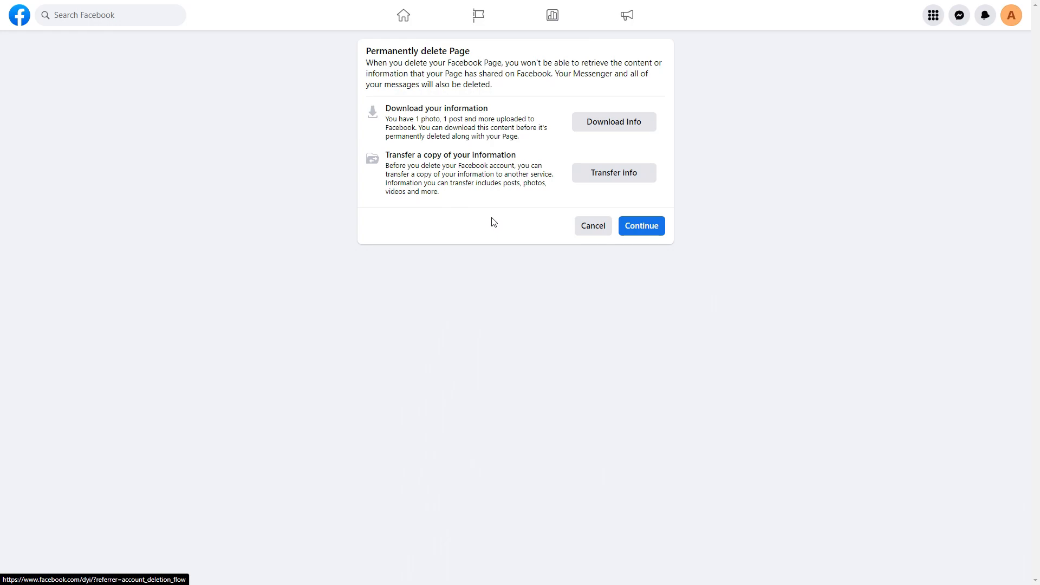
mouse_move(482, 207)
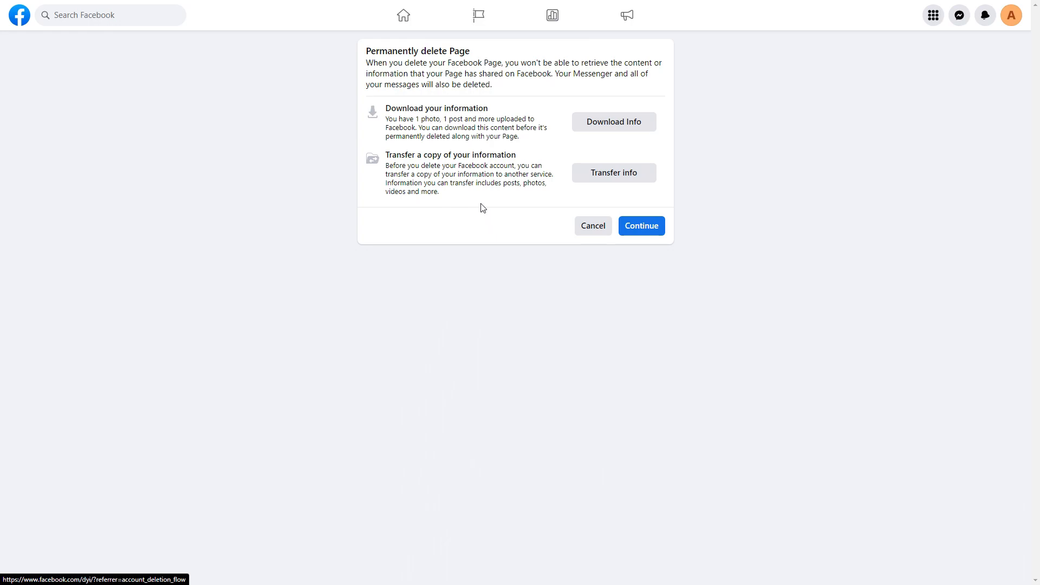
mouse_move(472, 163)
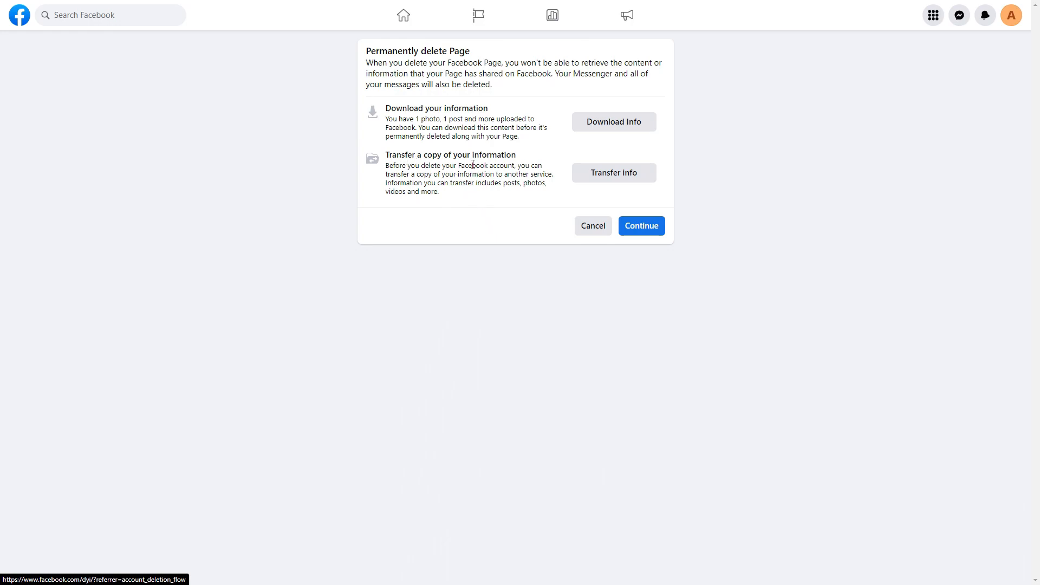
mouse_move(484, 212)
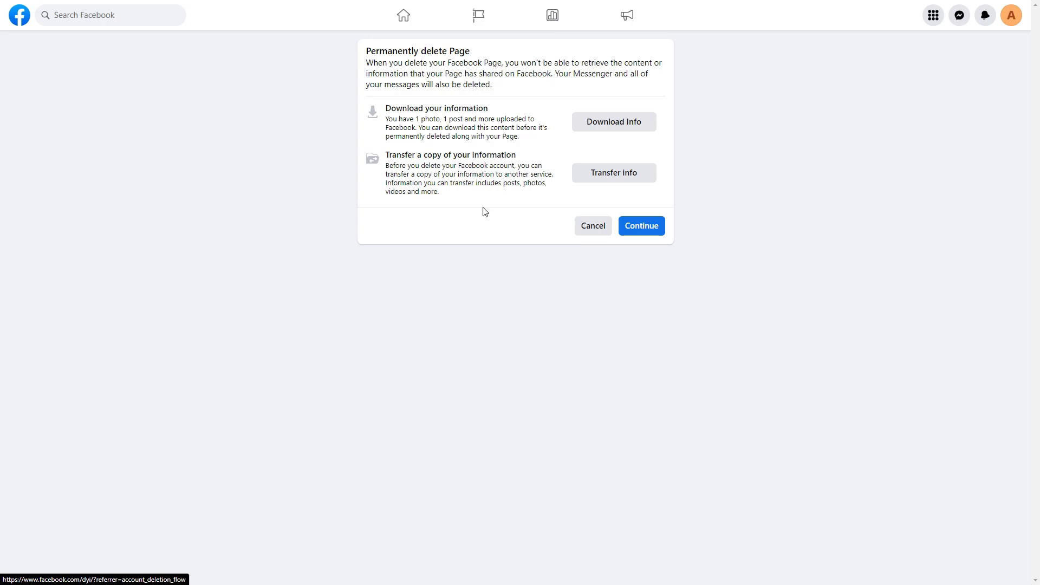
mouse_move(551, 151)
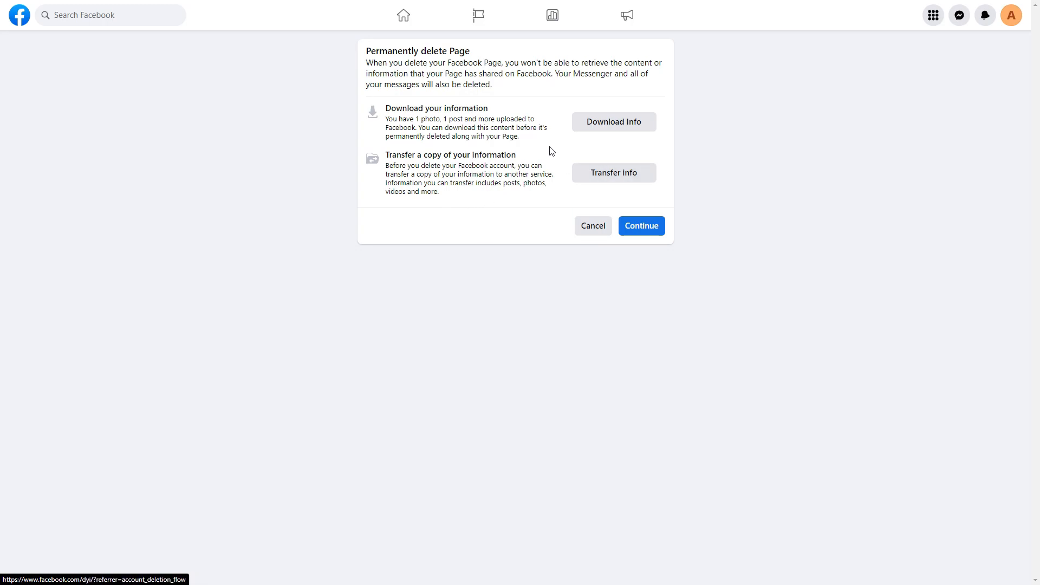
mouse_move(520, 172)
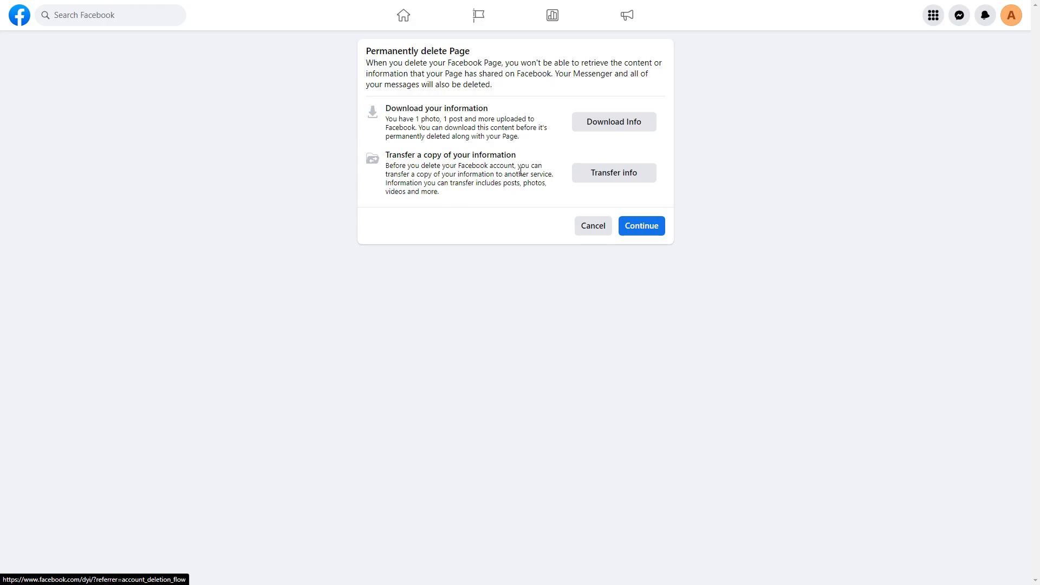
mouse_move(641, 225)
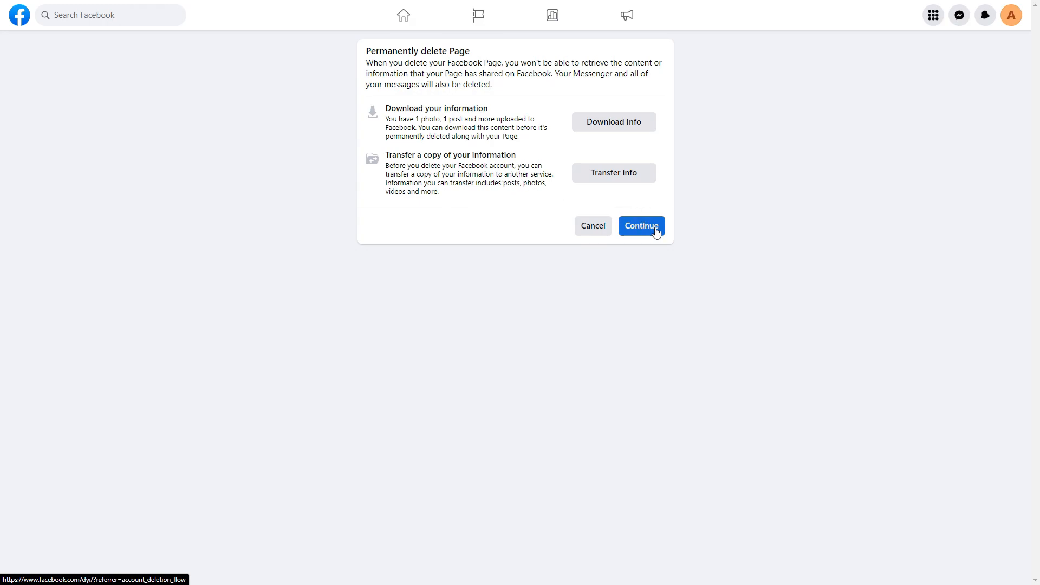
Continue past the download options to the 'Confirm that this is your Page' password dialog.
click(639, 225)
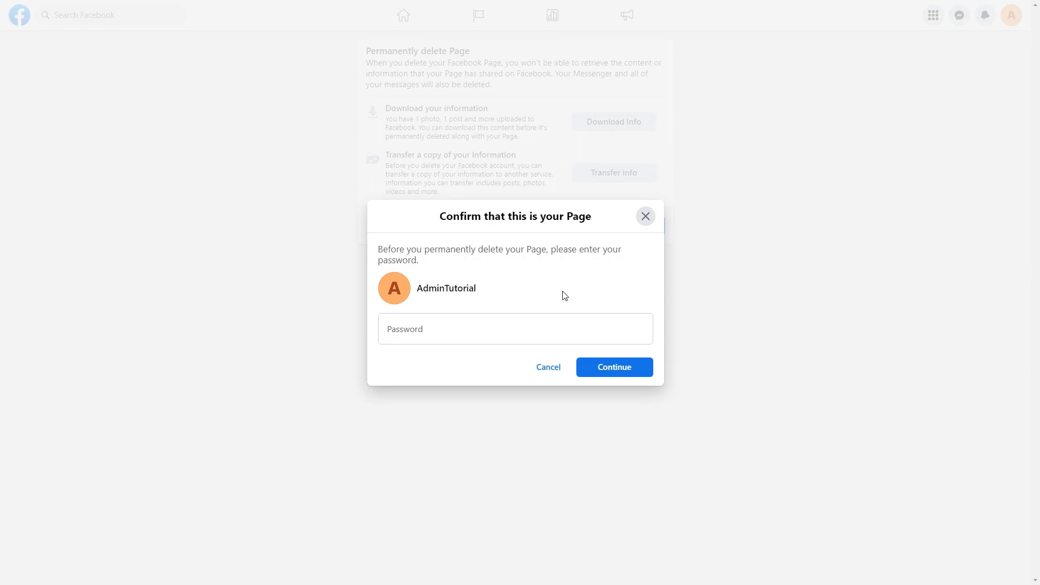
Cancel the password confirmation and return to the Page's home feed without deleting.
click(548, 366)
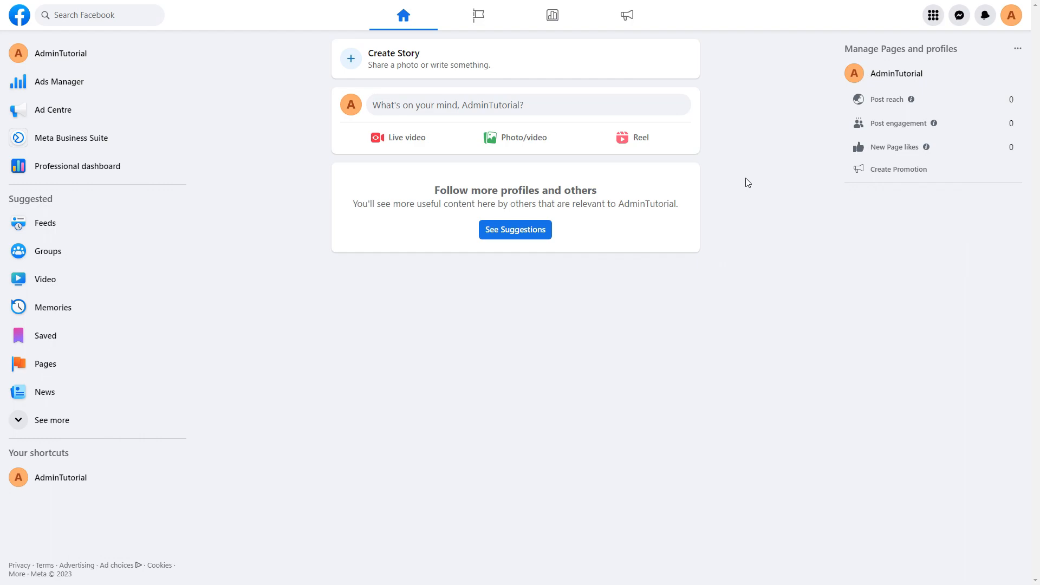
mouse_move(752, 193)
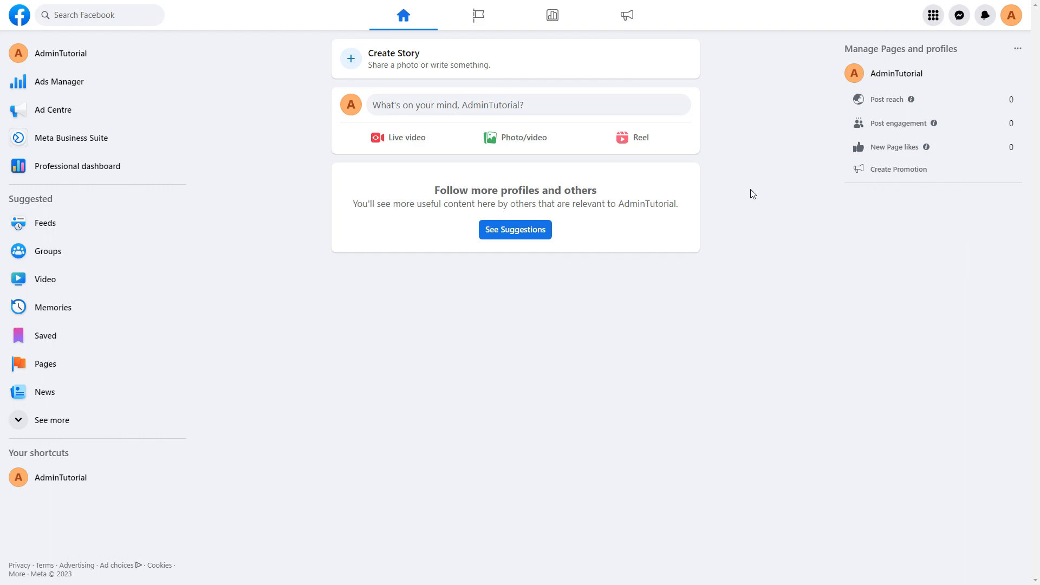